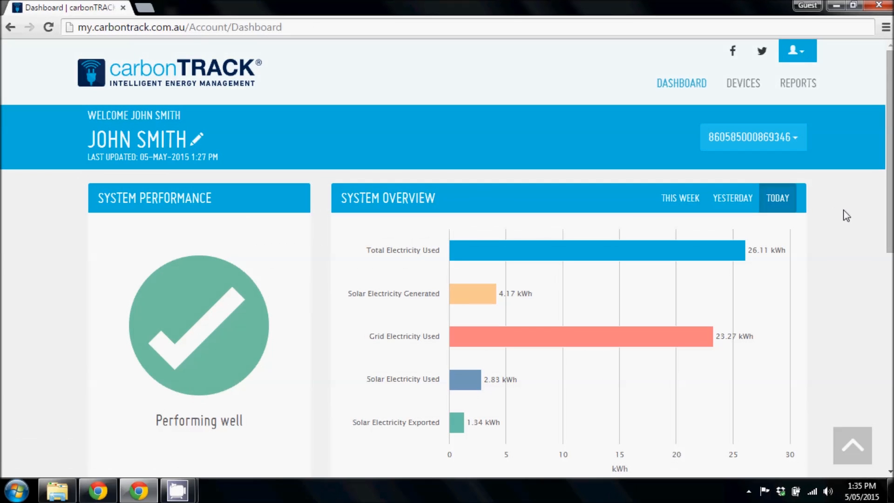
mouse_move(792, 117)
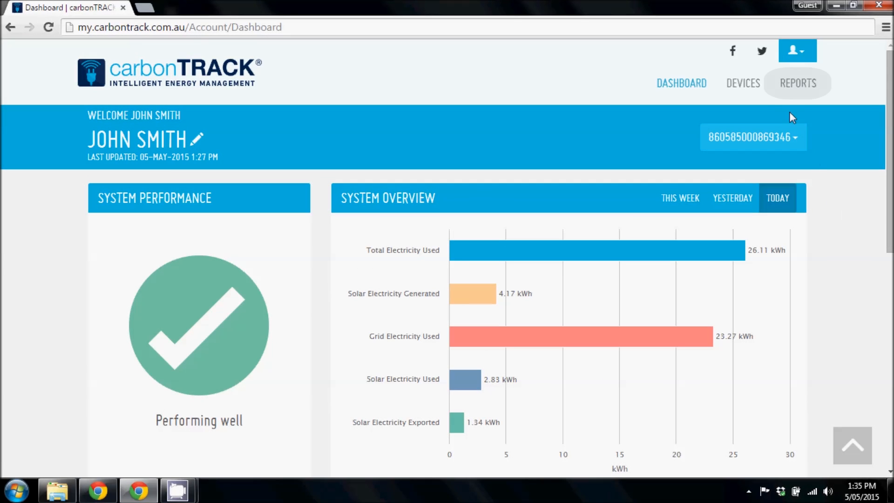
- Navigate from the dashboard to the Reports page via the top navigation
click(797, 83)
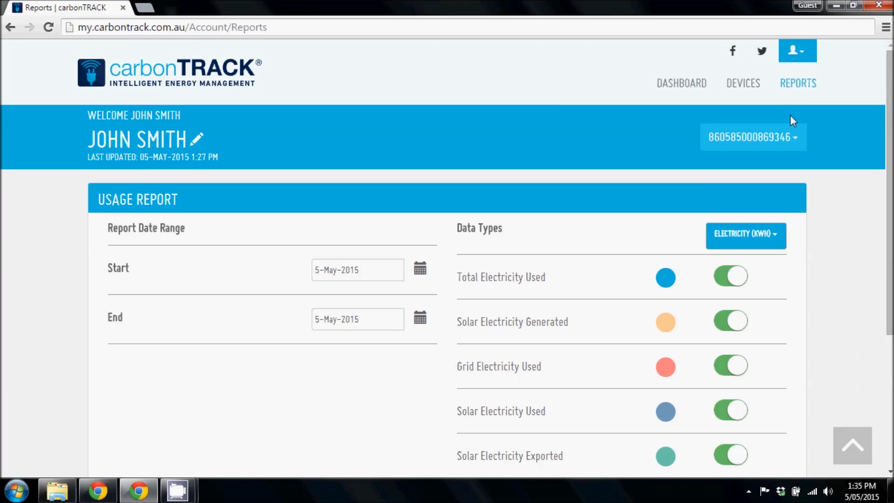
- Select the single device listed under MY DEVICES as the report's monitoring device
click(752, 136)
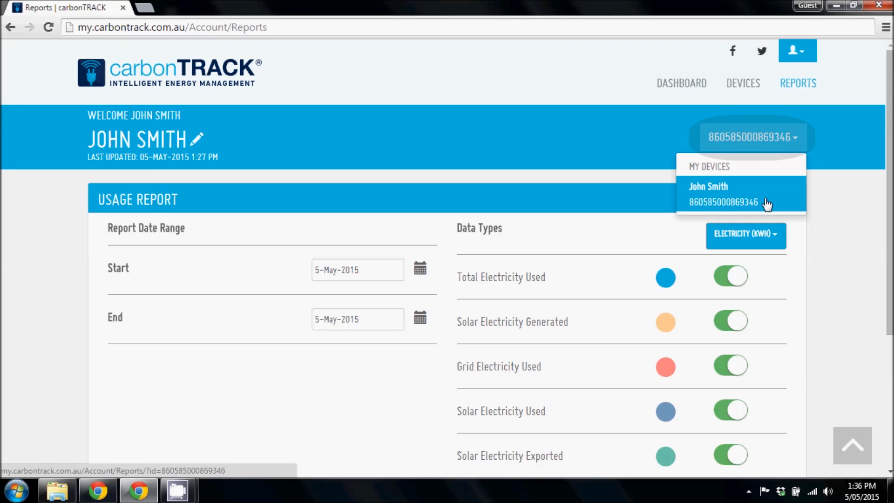
click(722, 194)
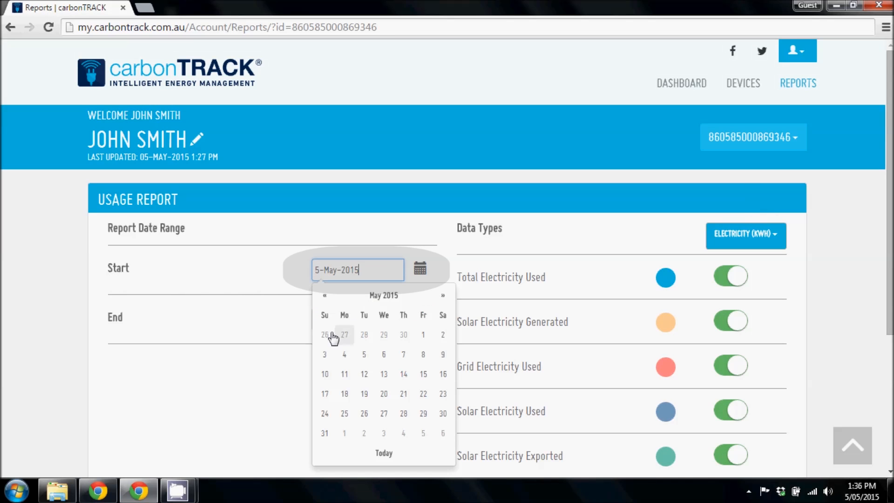
- Set the start date to 26 April 2015 and the end date to 2 May 2015
click(325, 334)
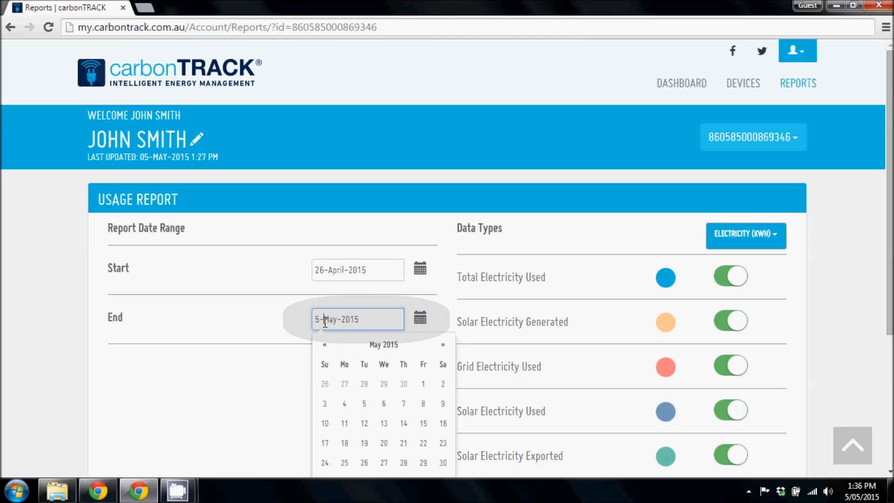
click(442, 384)
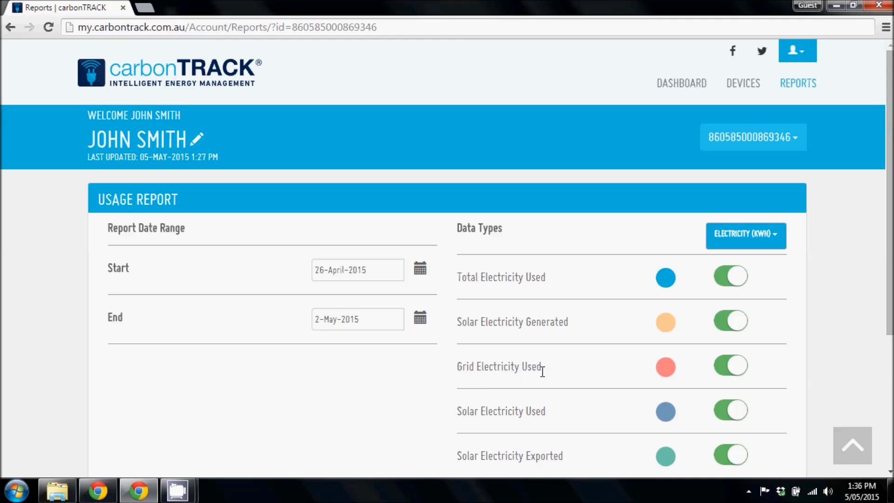
- Exclude Solar Electricity Used and Solar Electricity Exported, then generate the 26 April–2 May report
scroll(up, 3)
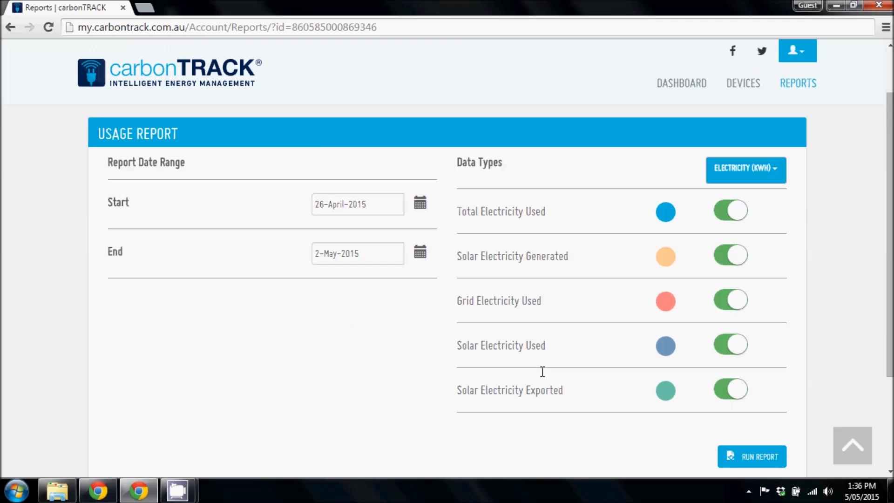
scroll(down, 3)
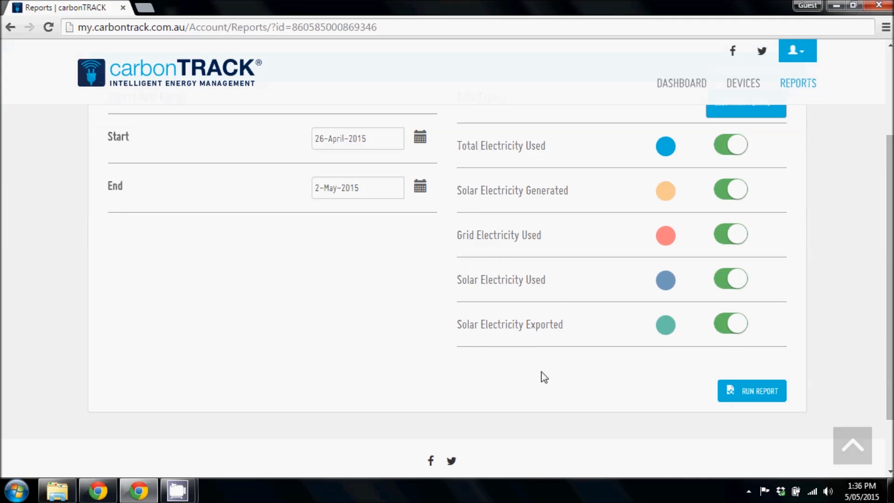
click(731, 280)
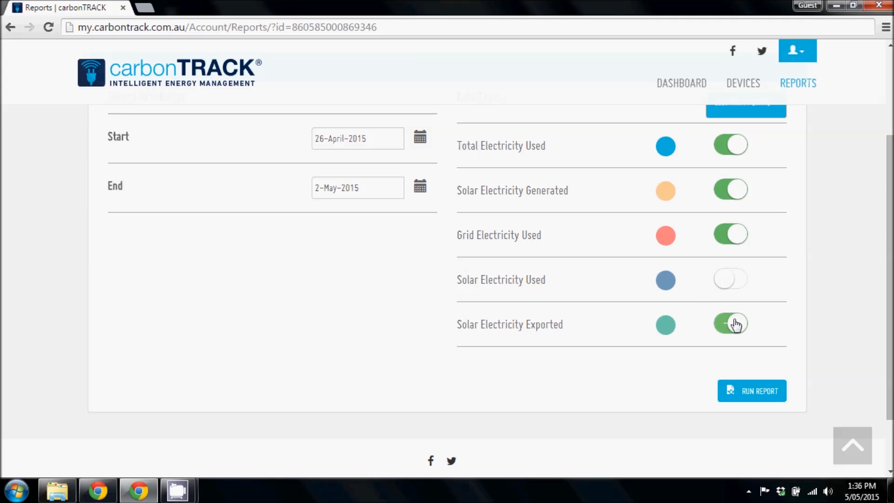
click(731, 324)
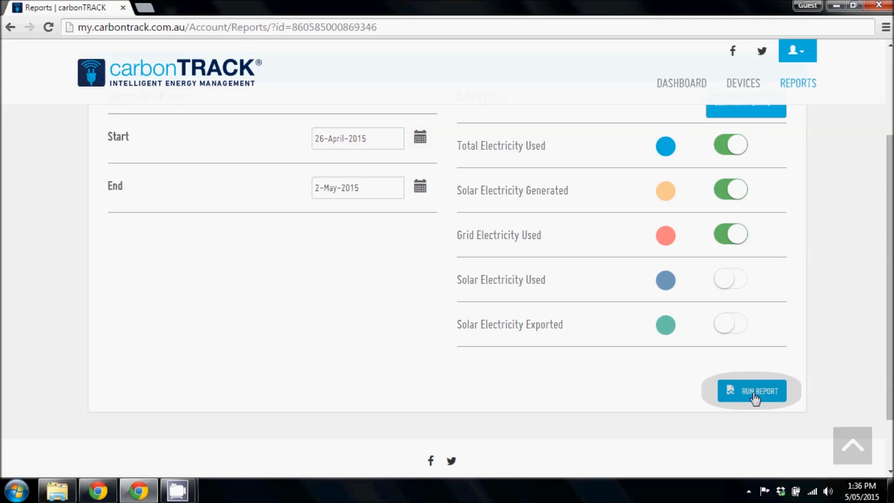
click(751, 390)
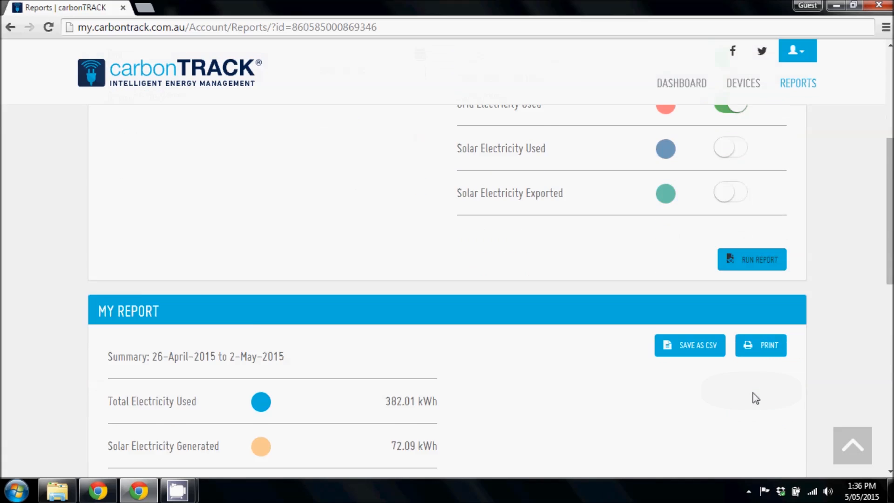
scroll(down, 3)
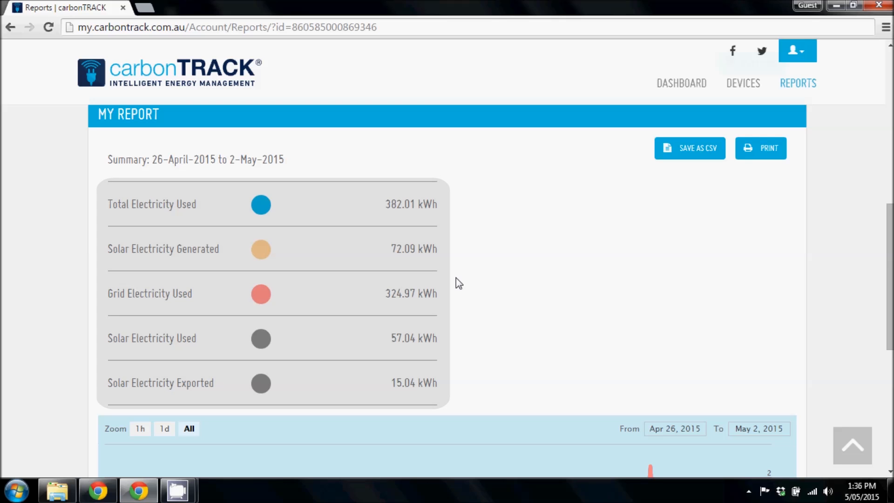
scroll(down, 3)
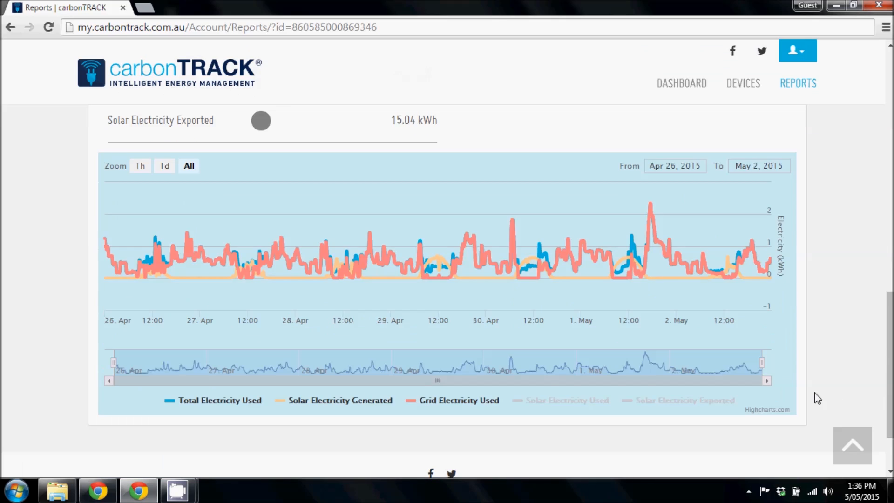
mouse_move(808, 327)
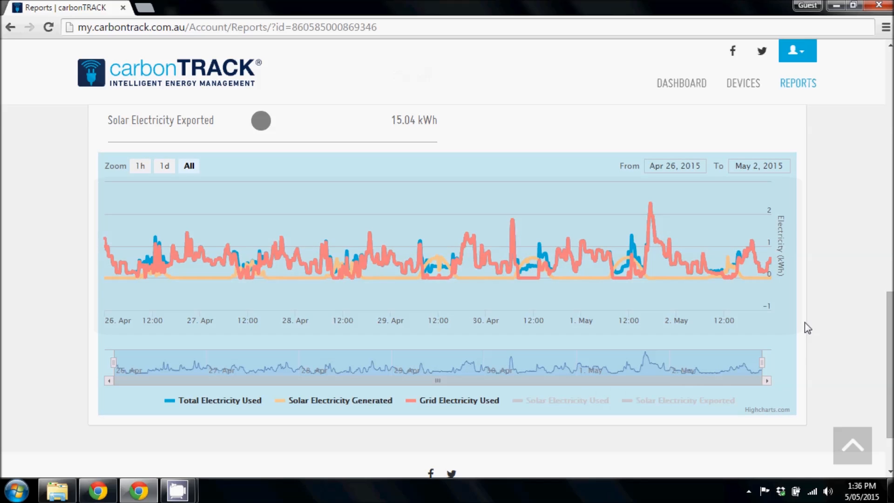
mouse_move(492, 287)
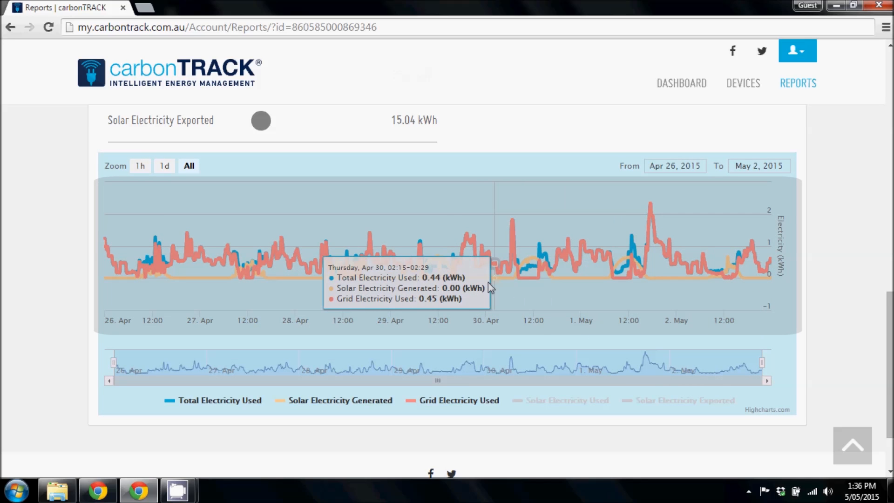
mouse_move(450, 285)
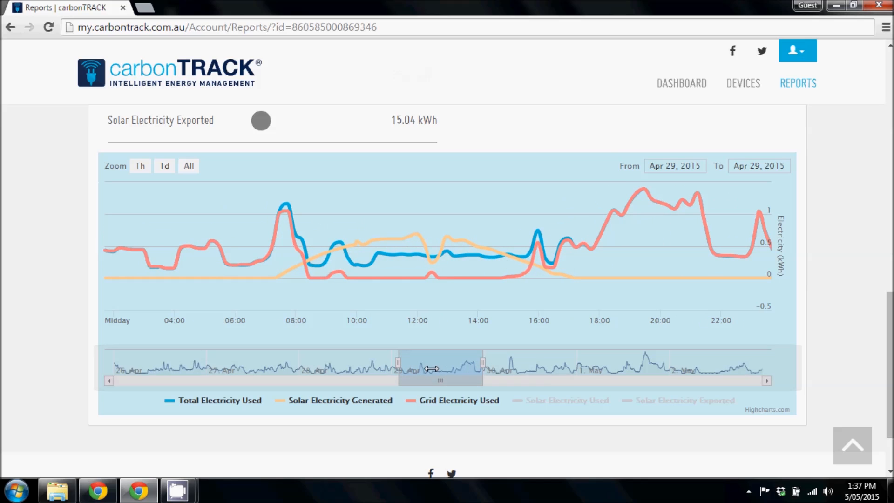
scroll(up, 3)
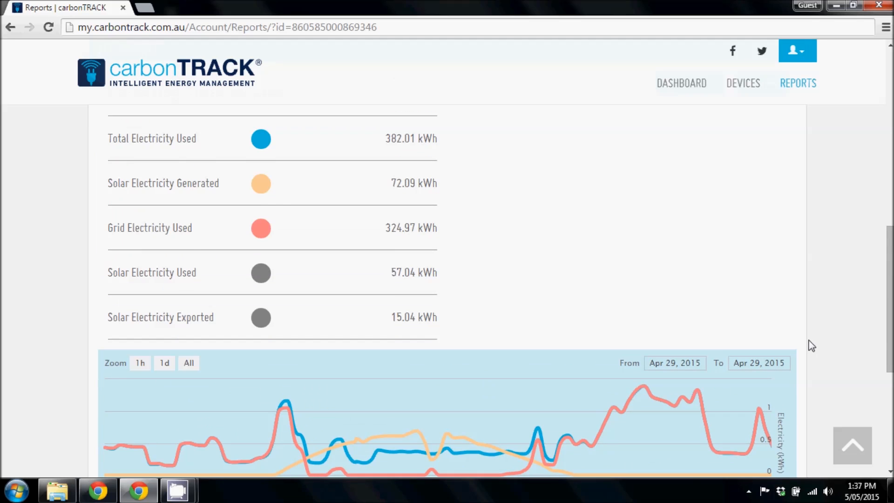
scroll(up, 3)
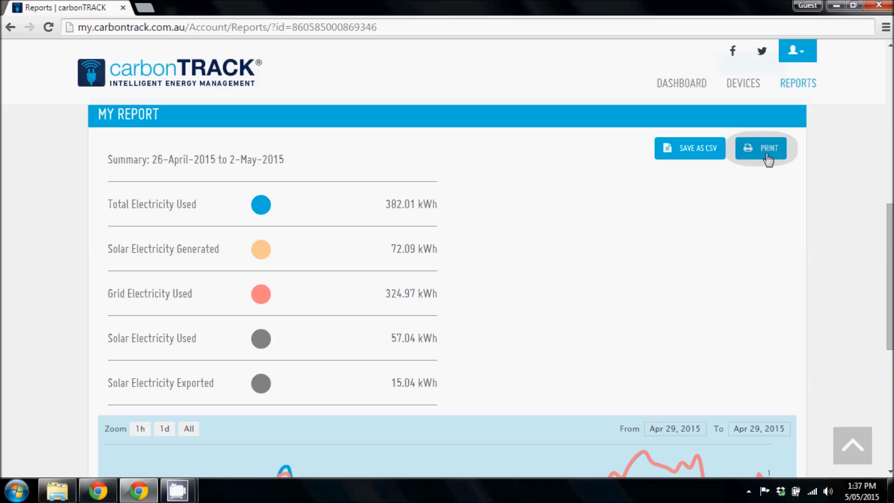
mouse_move(681, 155)
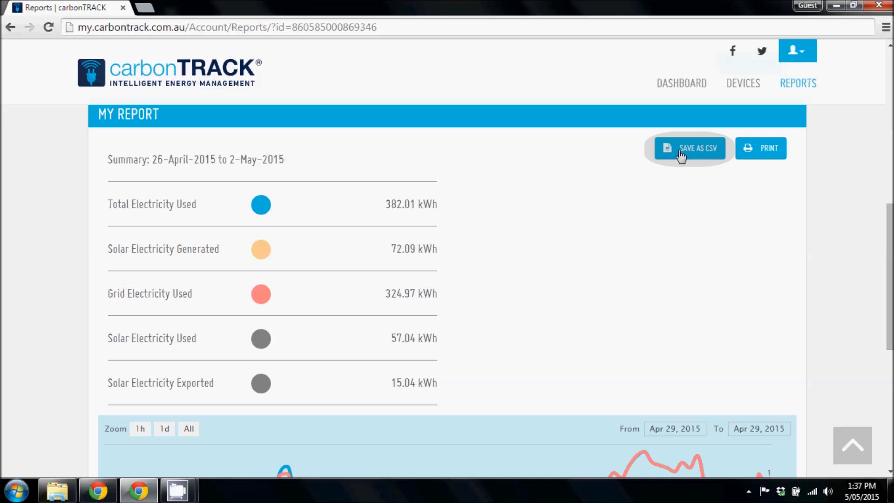
click(689, 148)
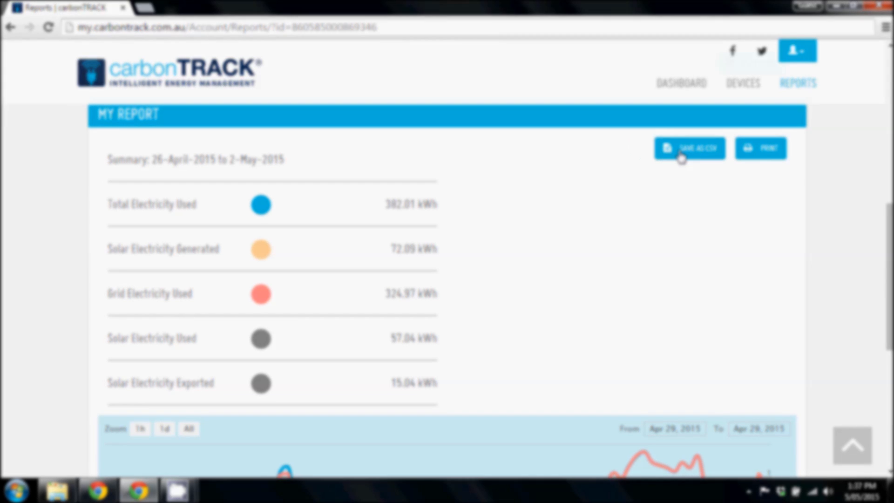